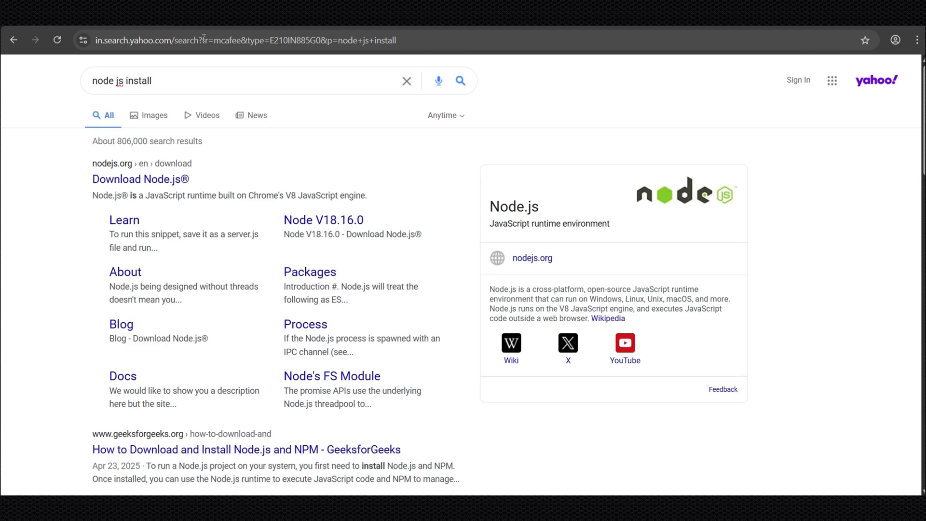
pyautogui.moveTo(149, 186)
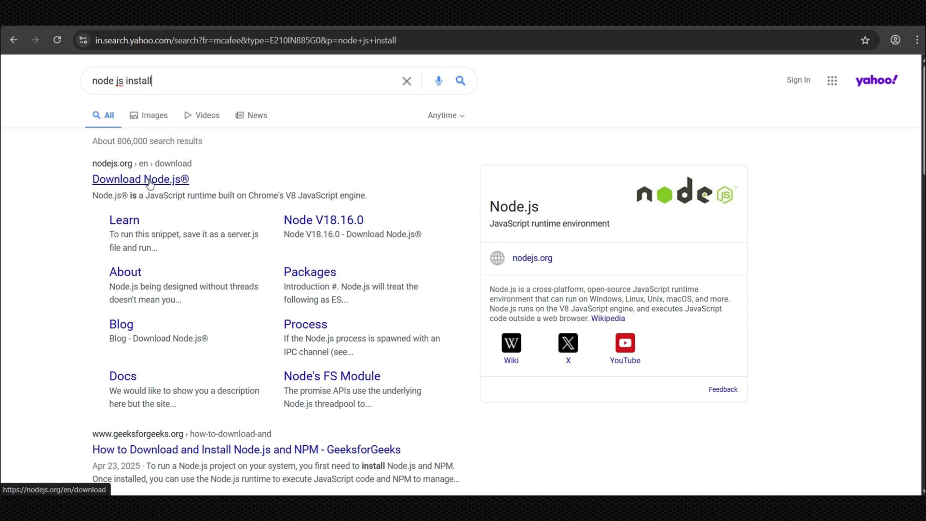
# - Go from the search results to the Node.js download page and scroll through it
pyautogui.click(141, 179)
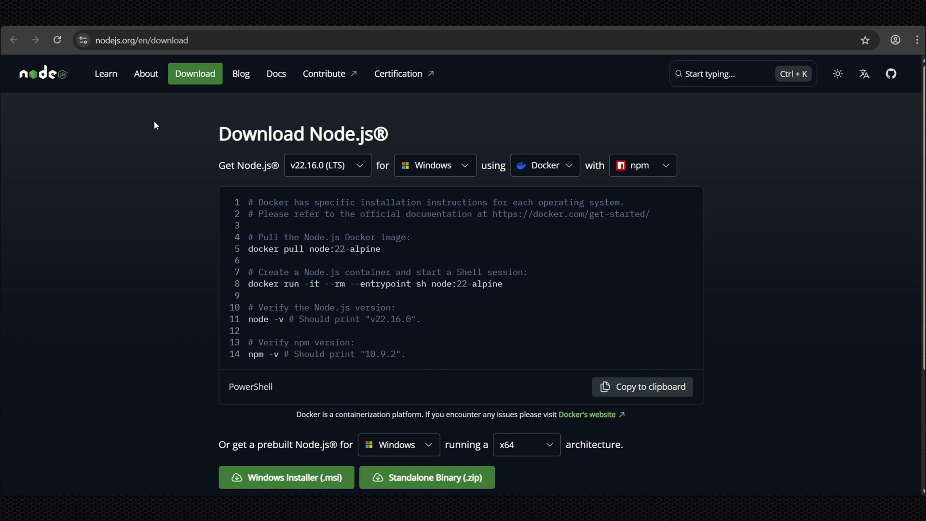
pyautogui.scroll(-3)
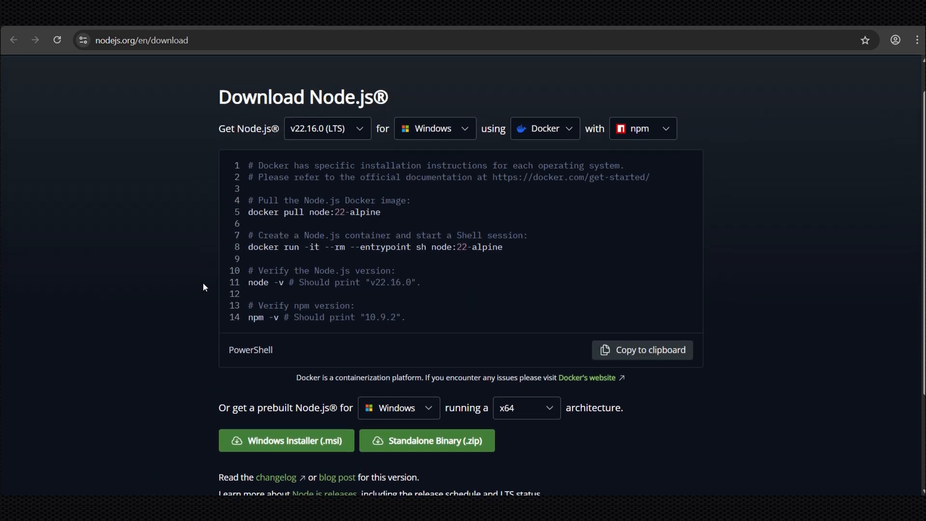
pyautogui.scroll(-3)
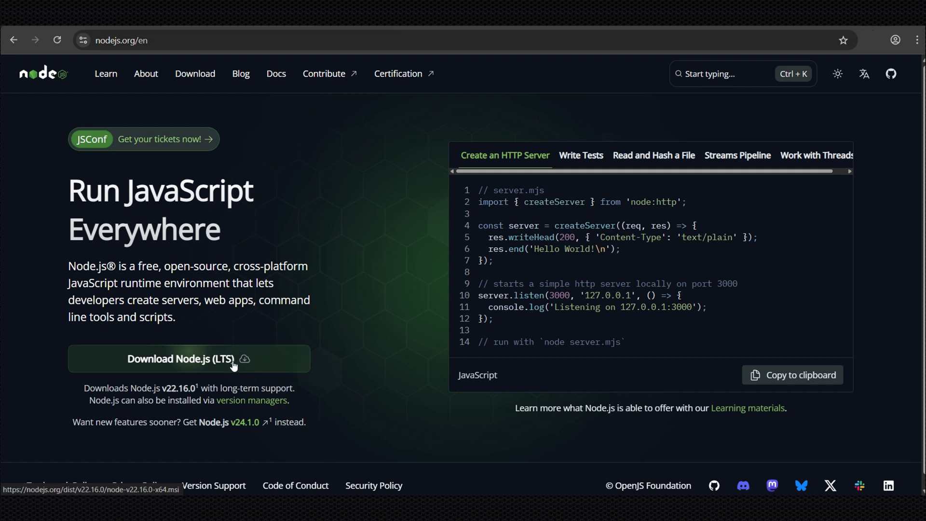
# - Download the Node.js LTS Windows installer and launch the setup wizard
pyautogui.click(188, 359)
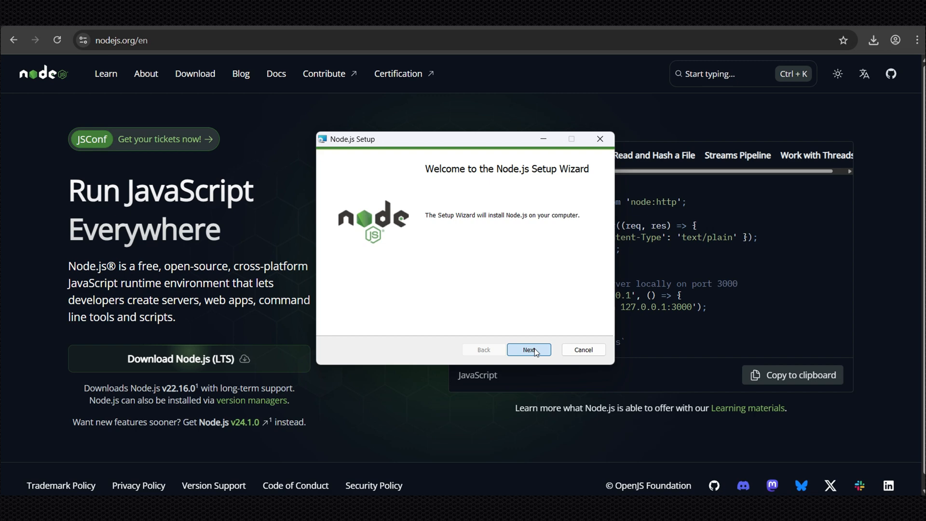
# - Accept the license and keep the default install folder and feature selection
pyautogui.click(528, 349)
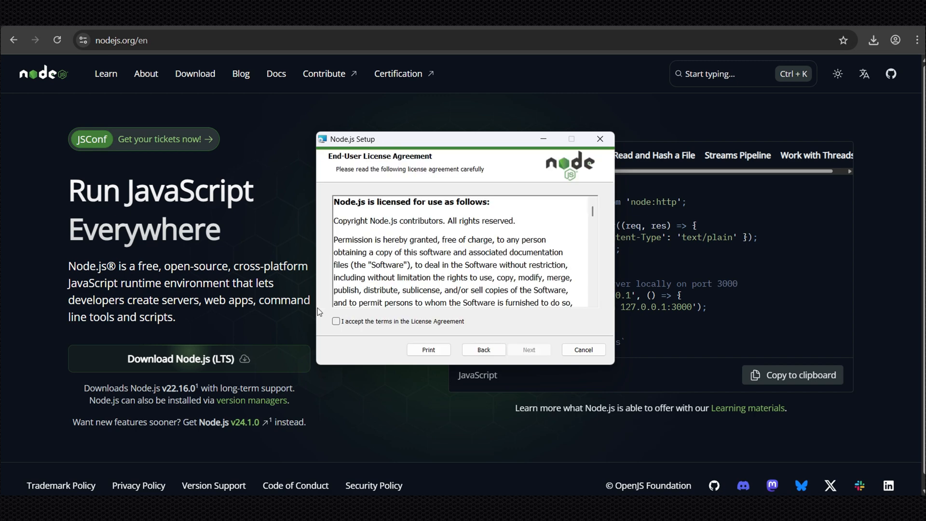
pyautogui.click(335, 321)
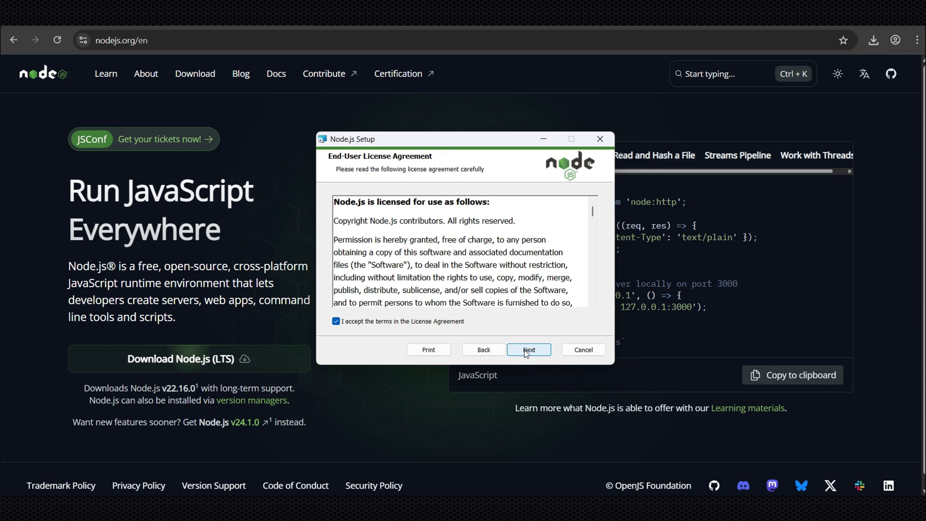
pyautogui.click(529, 350)
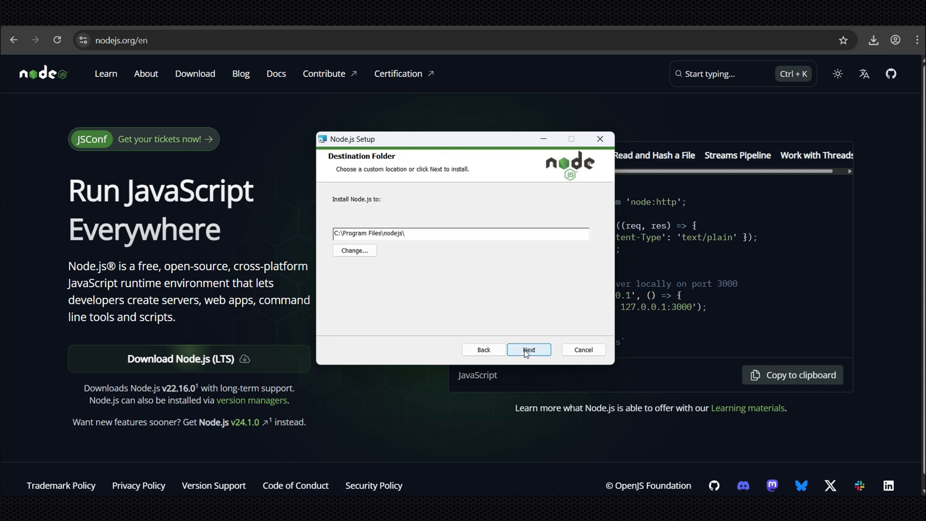
pyautogui.click(529, 349)
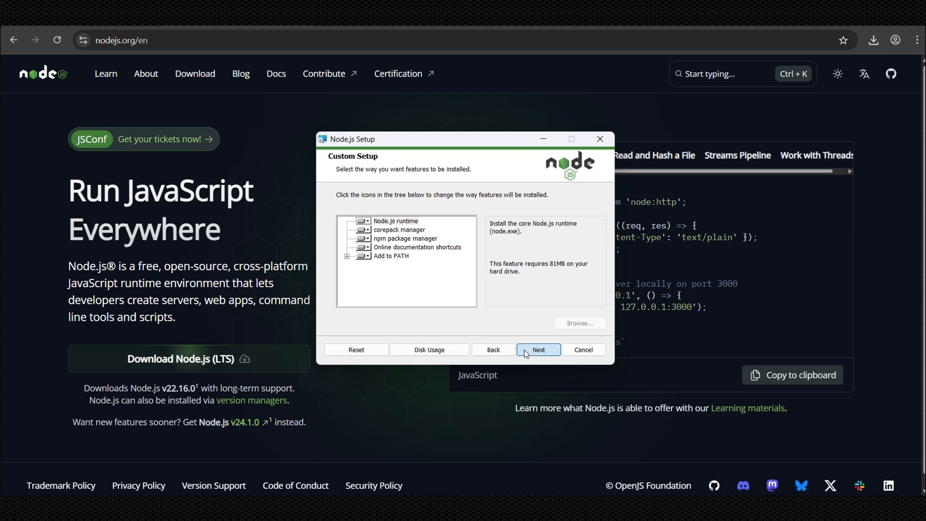
pyautogui.click(538, 350)
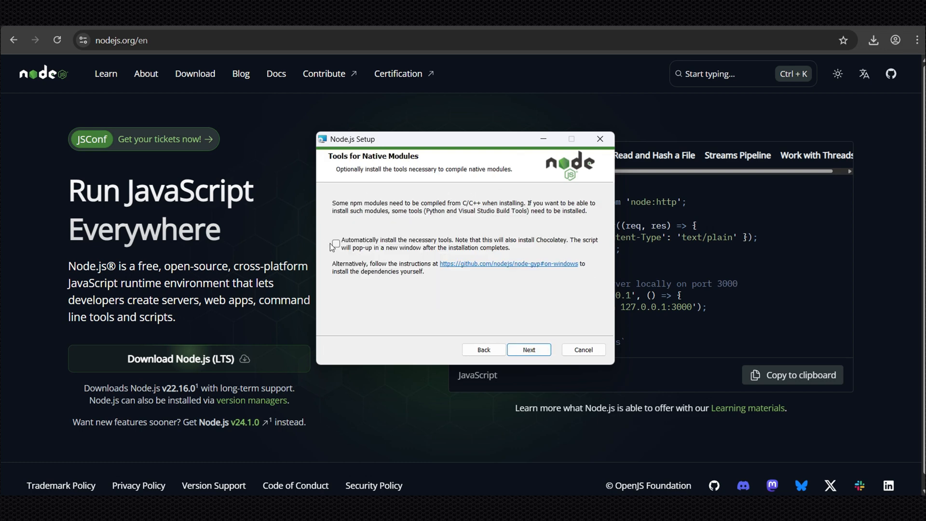
# - Enable automatic native-module tools, install Node.js and finish the wizard
pyautogui.click(336, 243)
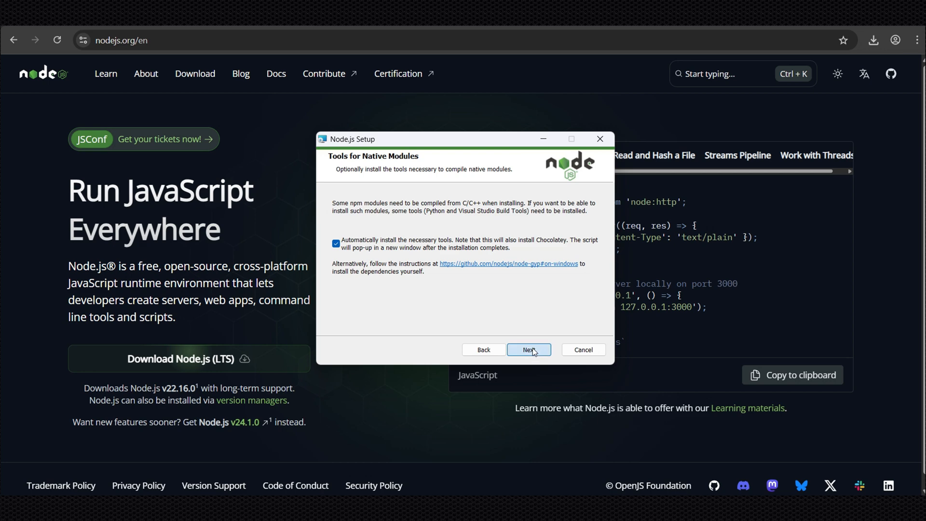
pyautogui.click(529, 349)
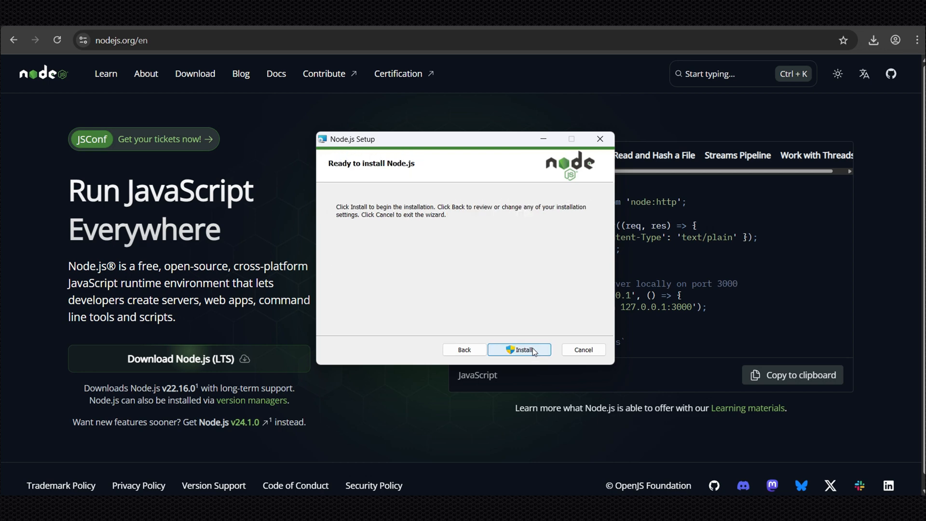
pyautogui.click(522, 349)
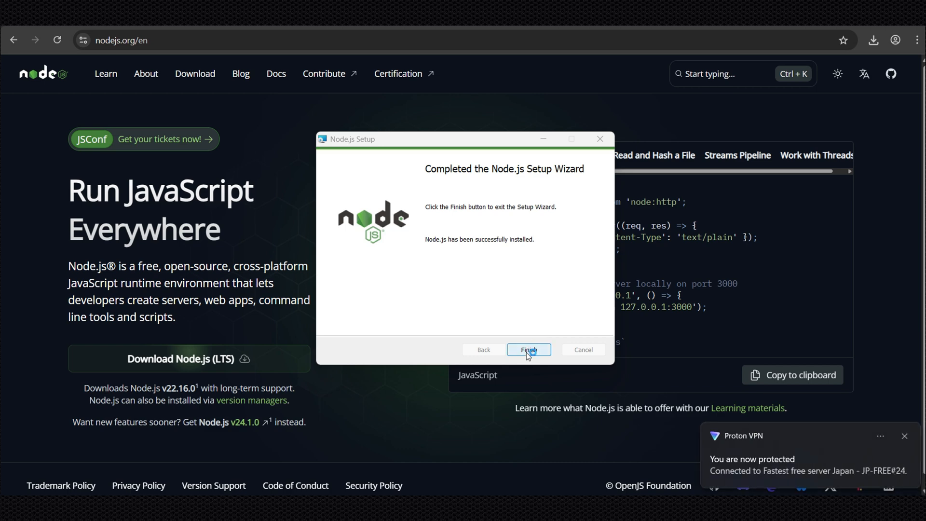
pyautogui.click(529, 350)
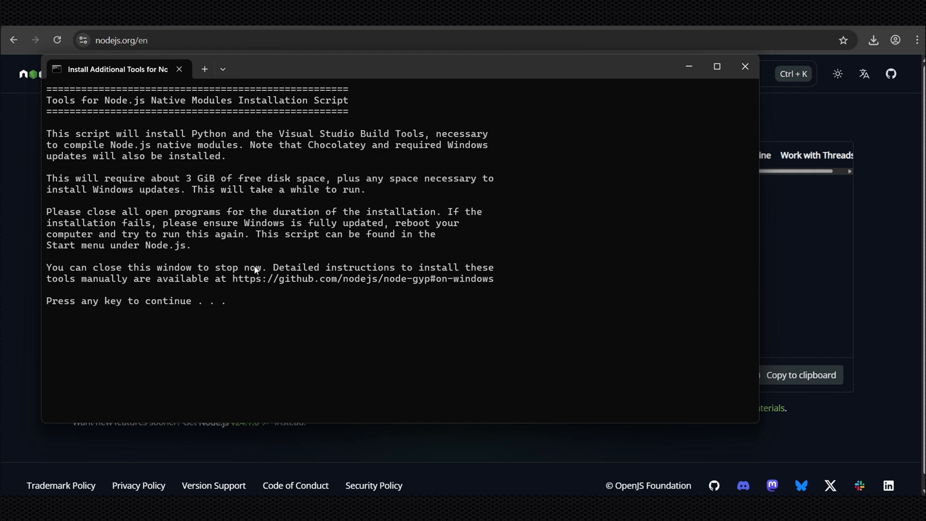
# - Continue the additional-tools script past its intro and the Chocolatey notice
pyautogui.press('enter')
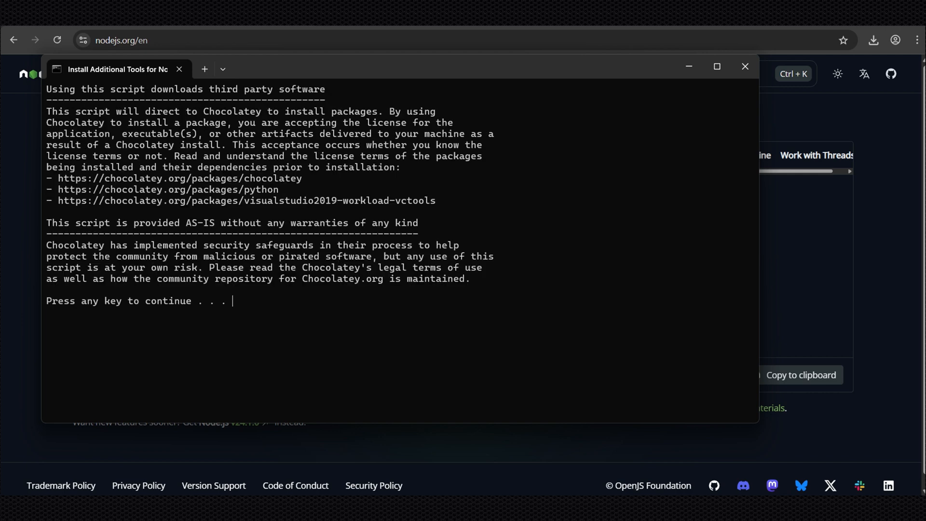
pyautogui.press('enter')
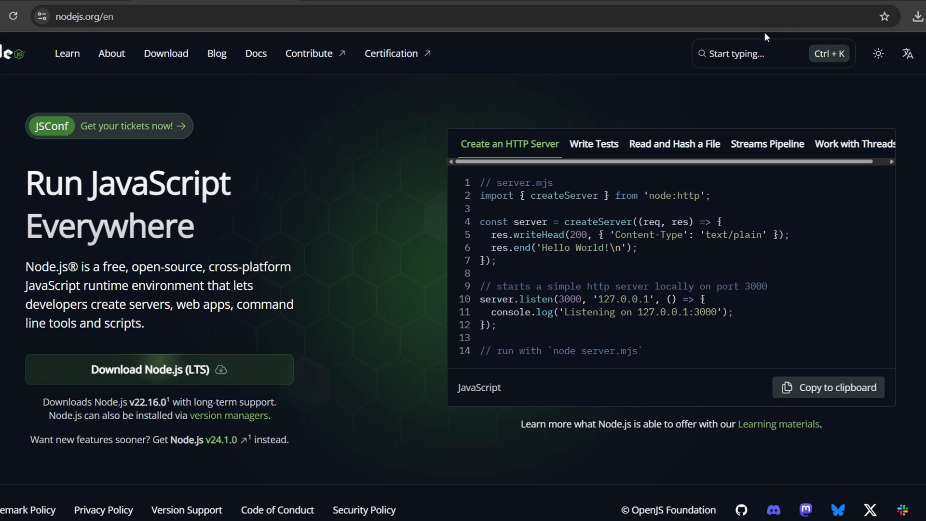
# - Launch cmd and check versions: node -v reports v22.16.0, then start npm -v
pyautogui.click(158, 368)
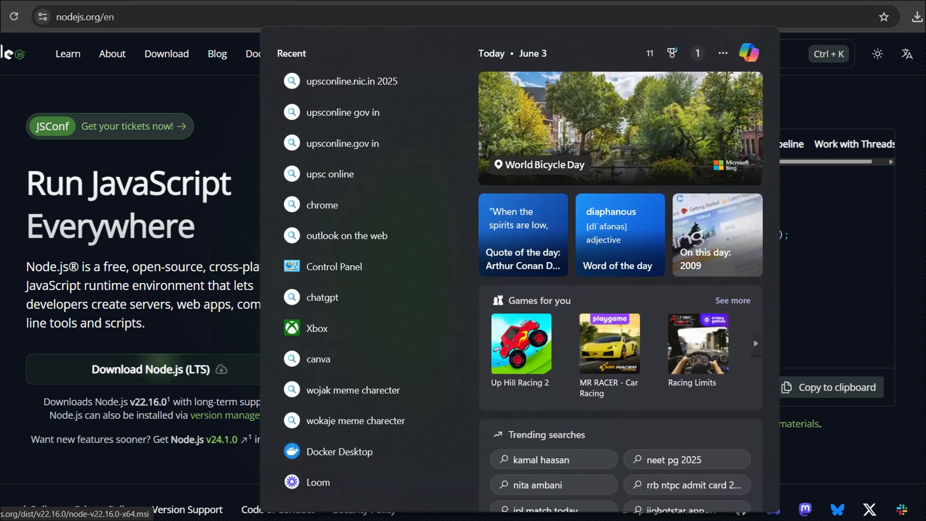
pyautogui.write('cmd')
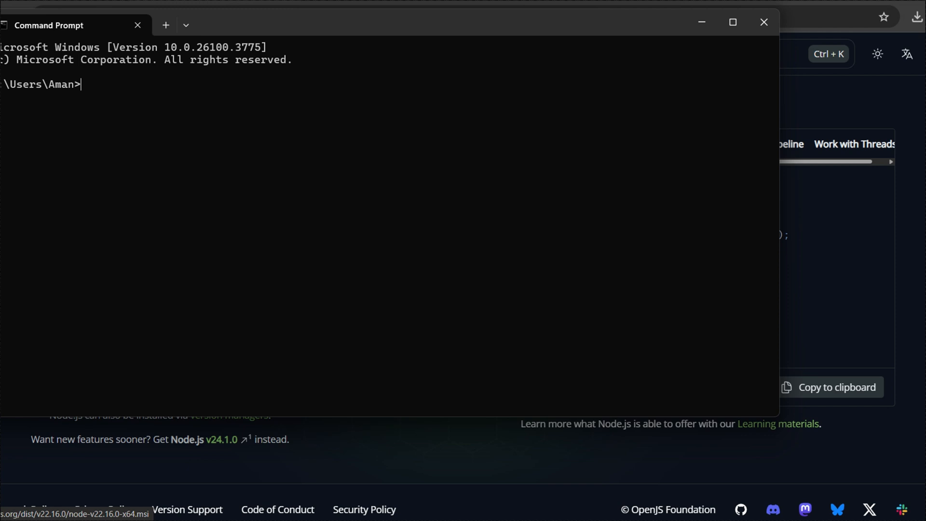
pyautogui.write('node')
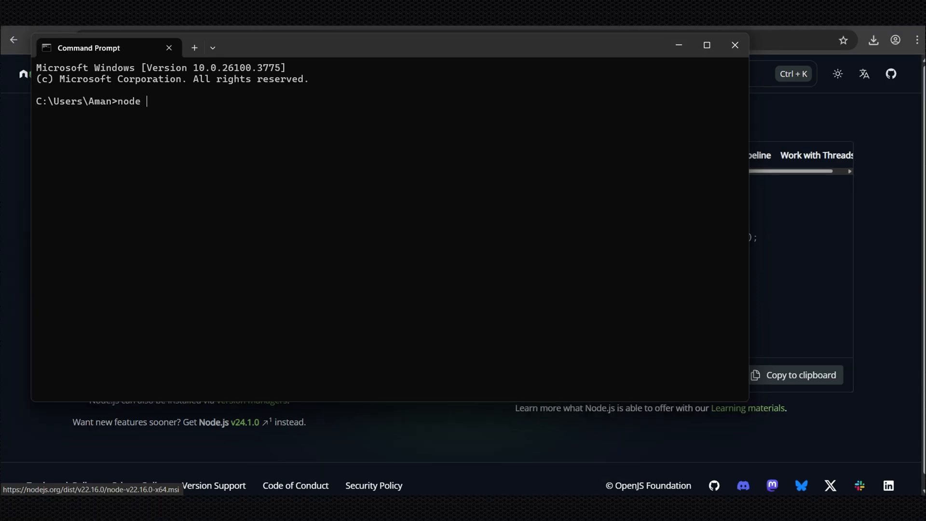
pyautogui.write('-v')
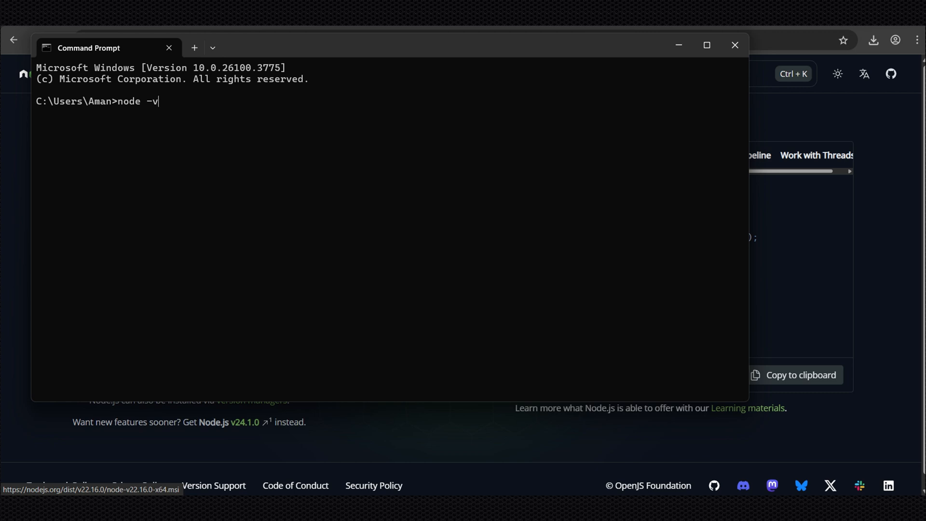
pyautogui.press('Enter')
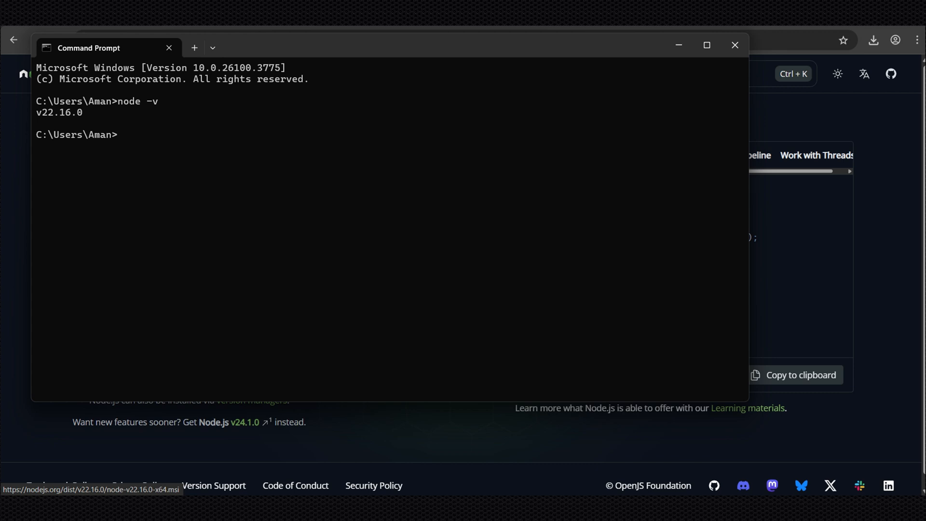
pyautogui.write('npm')
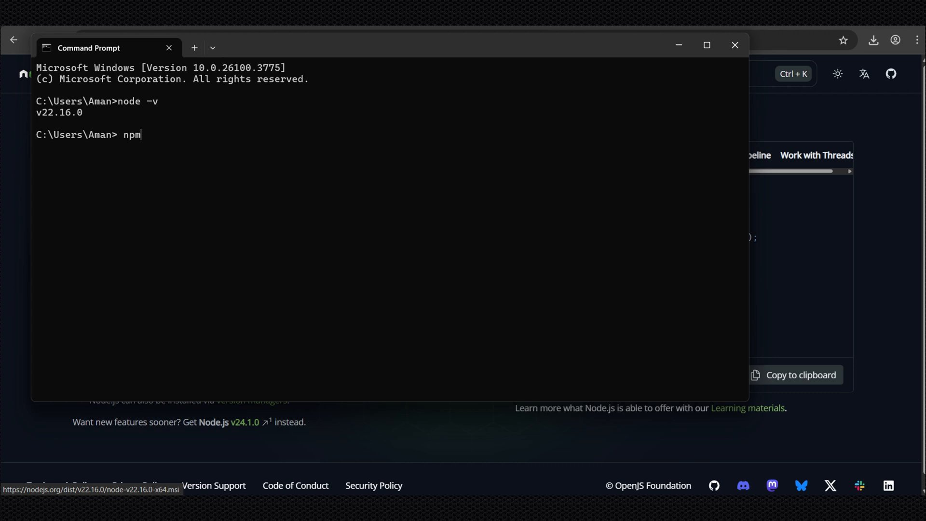
pyautogui.write('-v')
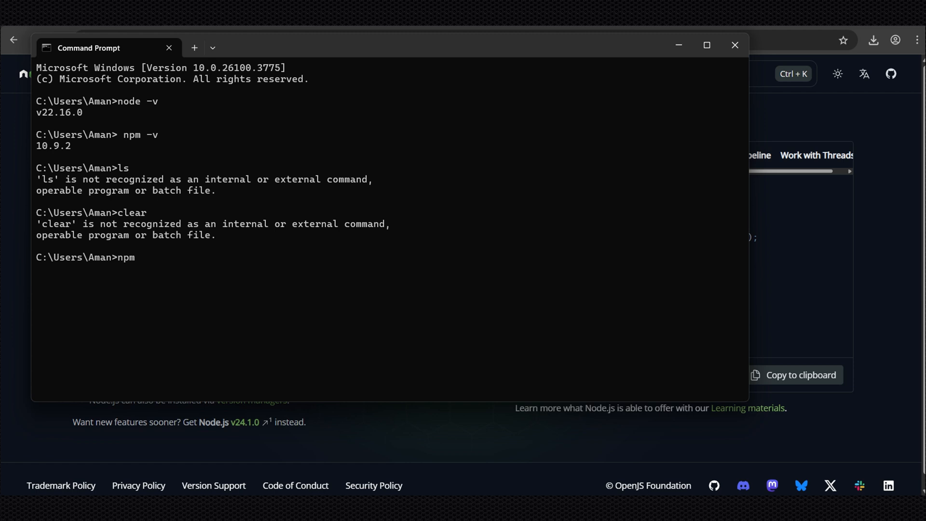
# - Run npm install n8n -g, adding 1674 packages globally
pyautogui.write('install n8n -g')
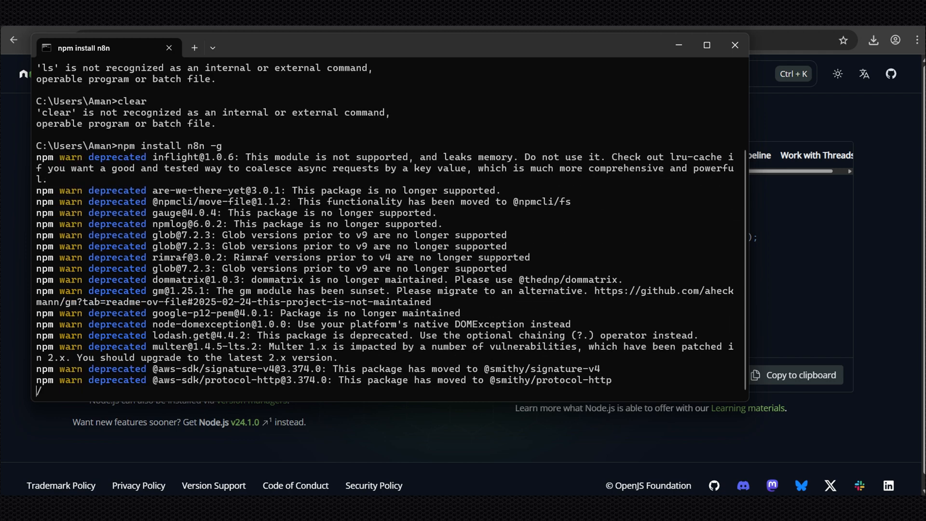
pyautogui.scroll(-3)
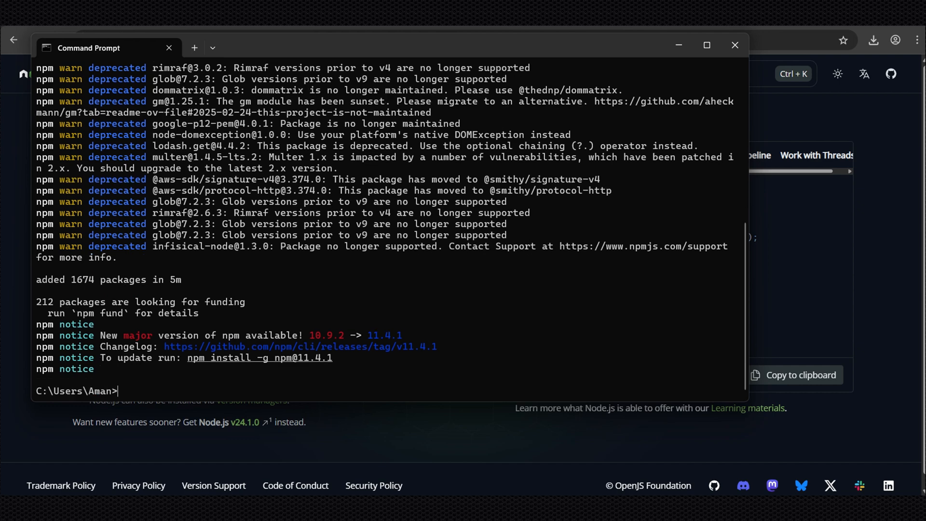
# - Start n8n, allow Node.js through the firewall, and note the editor at localhost:5678
pyautogui.write('n')
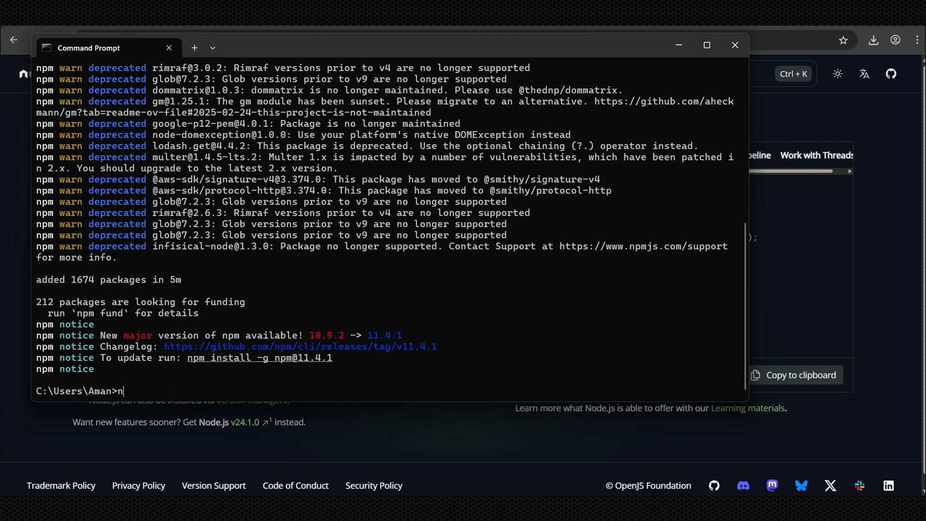
pyautogui.write('8n')
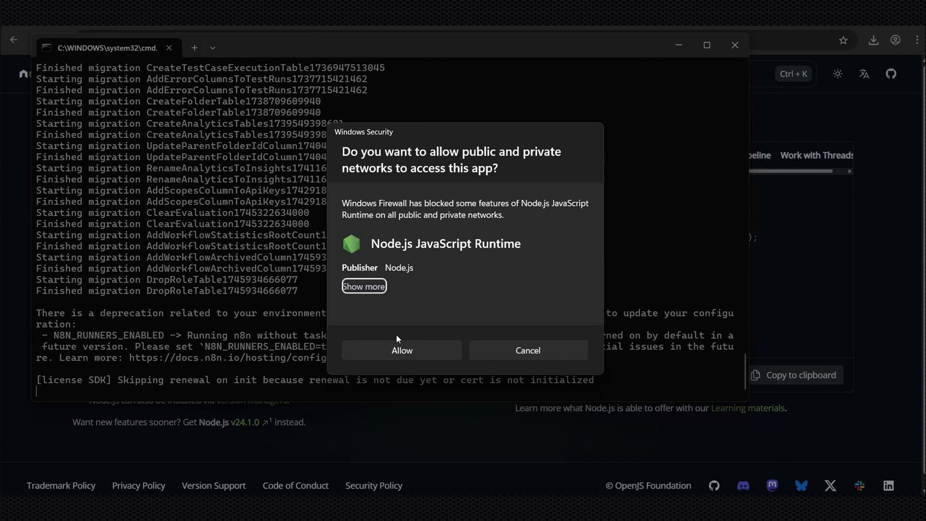
pyautogui.click(401, 350)
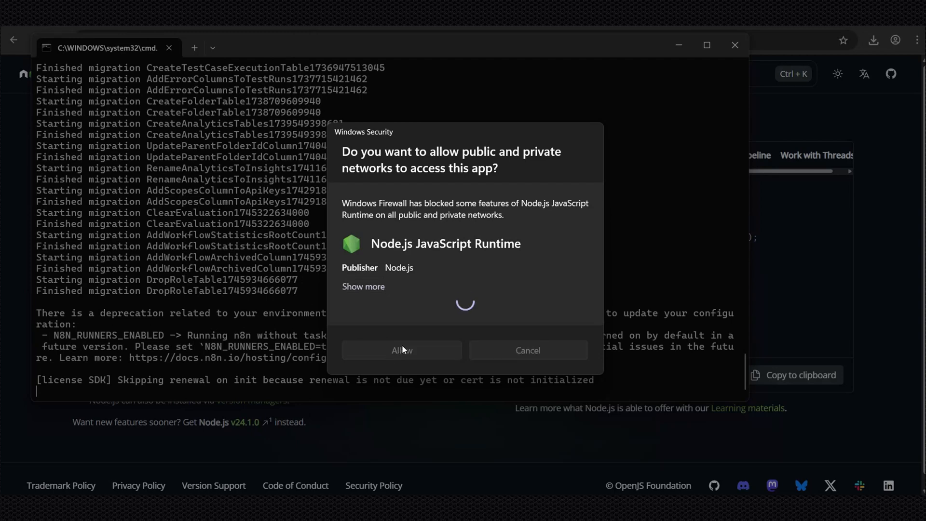
pyautogui.click(401, 350)
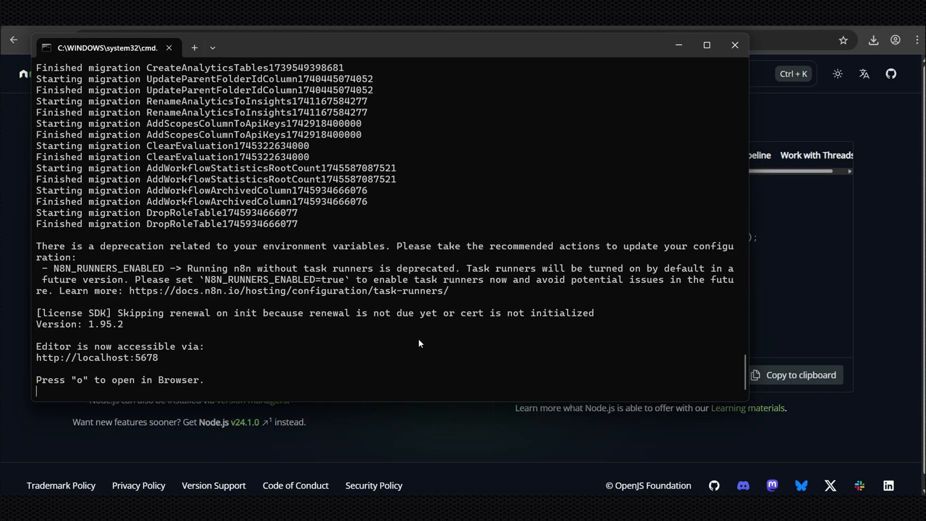
pyautogui.moveTo(162, 363)
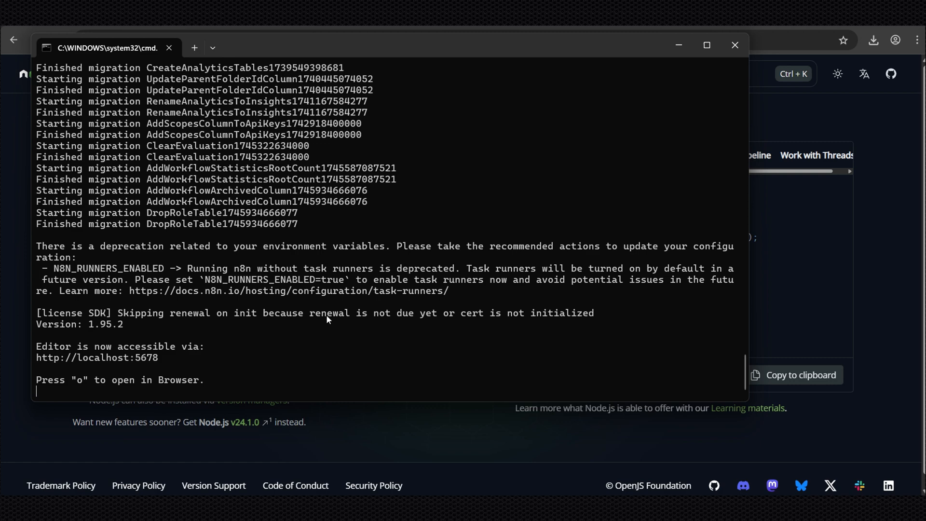
pyautogui.doubleClick(147, 358)
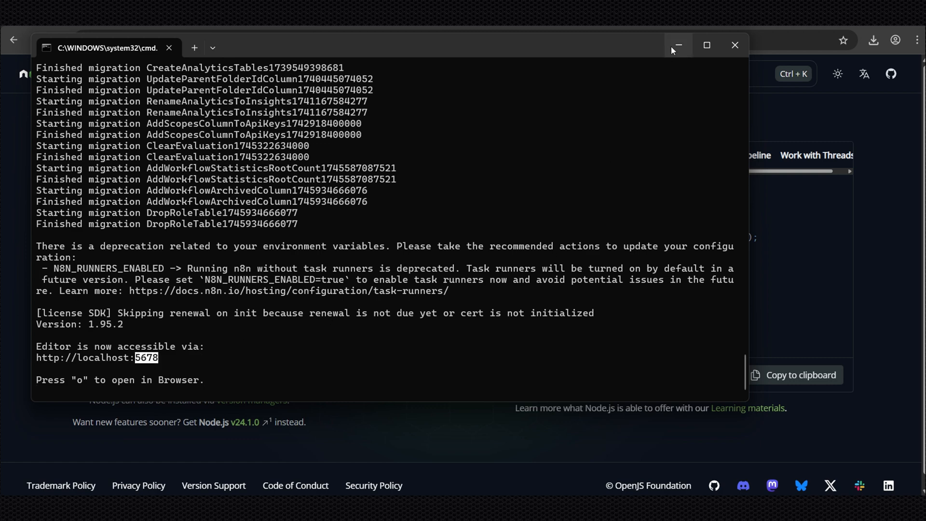
# - Minimize the terminal and load localhost:5678 in Chrome to reach the n8n setup page
pyautogui.click(677, 44)
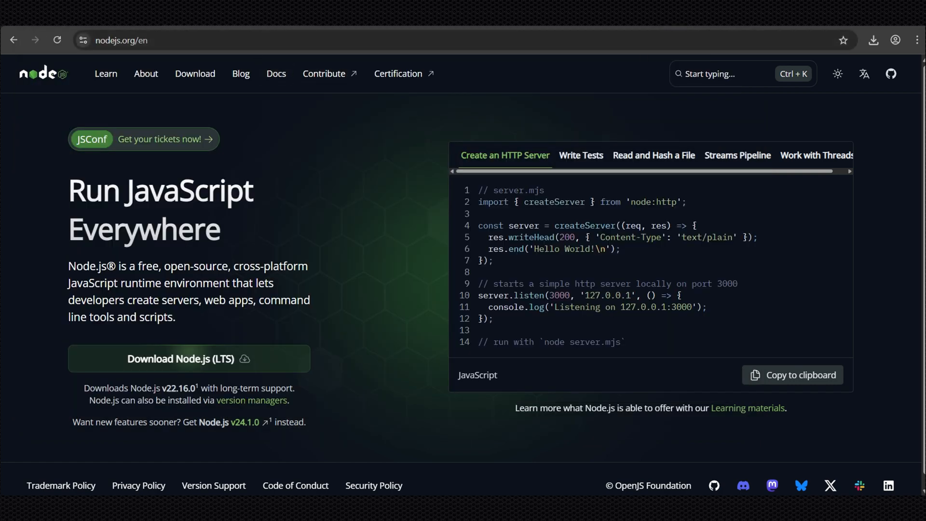
pyautogui.write('localhost:5678')
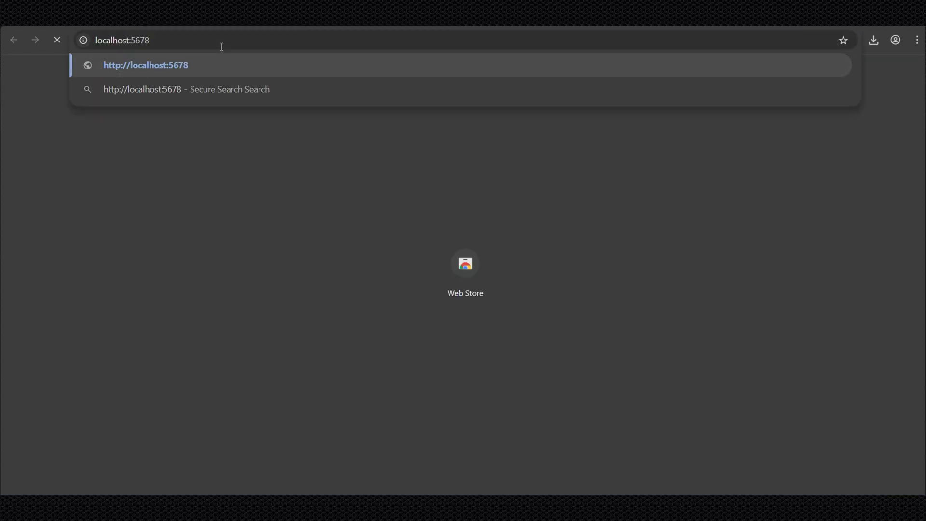
pyautogui.press('Enter')
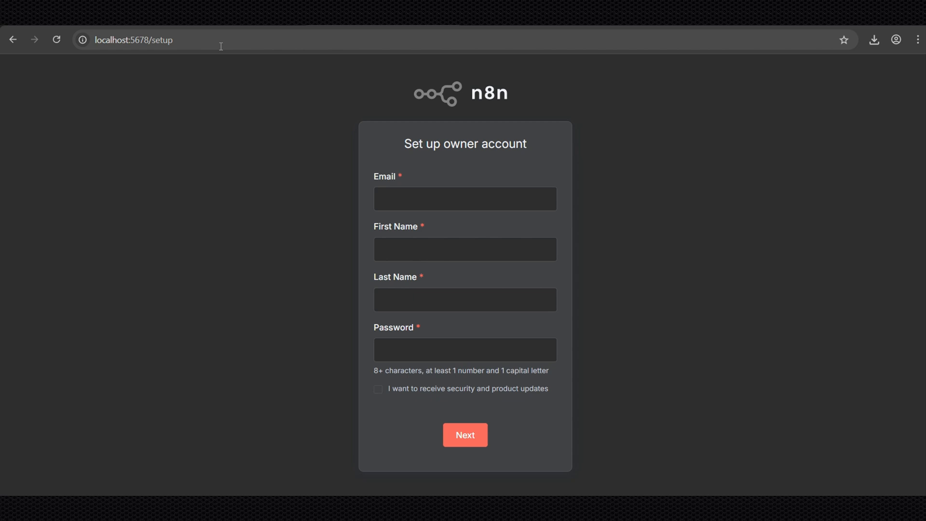
pyautogui.moveTo(342, 135)
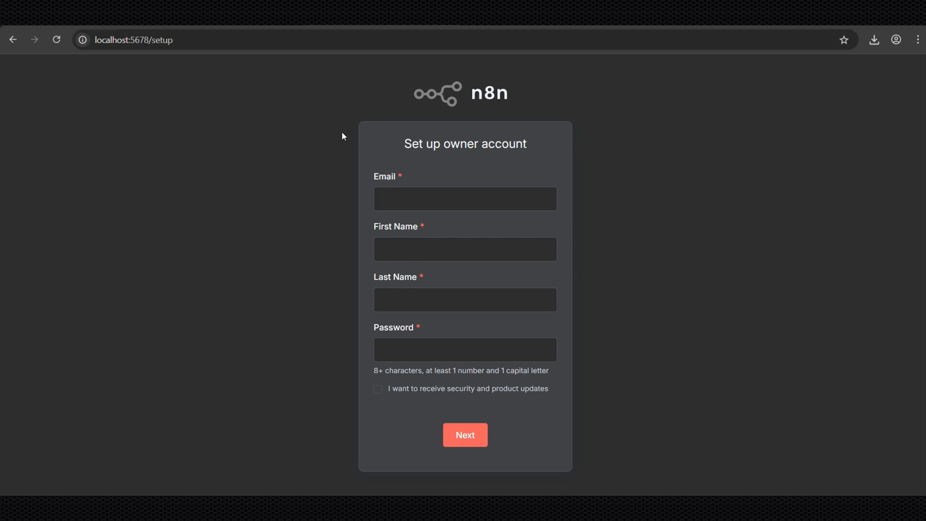